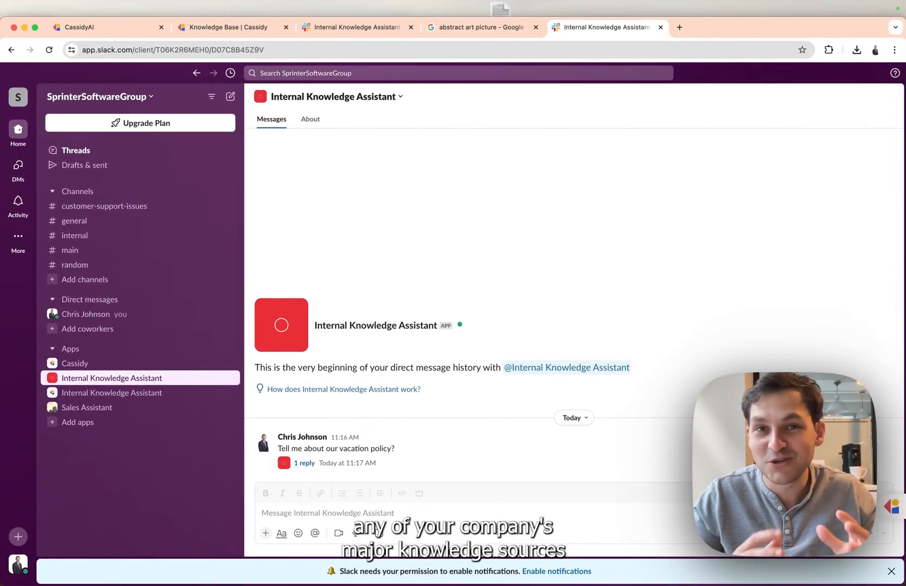
{"action": "mouse_move", "coordinate": [442, 396]}
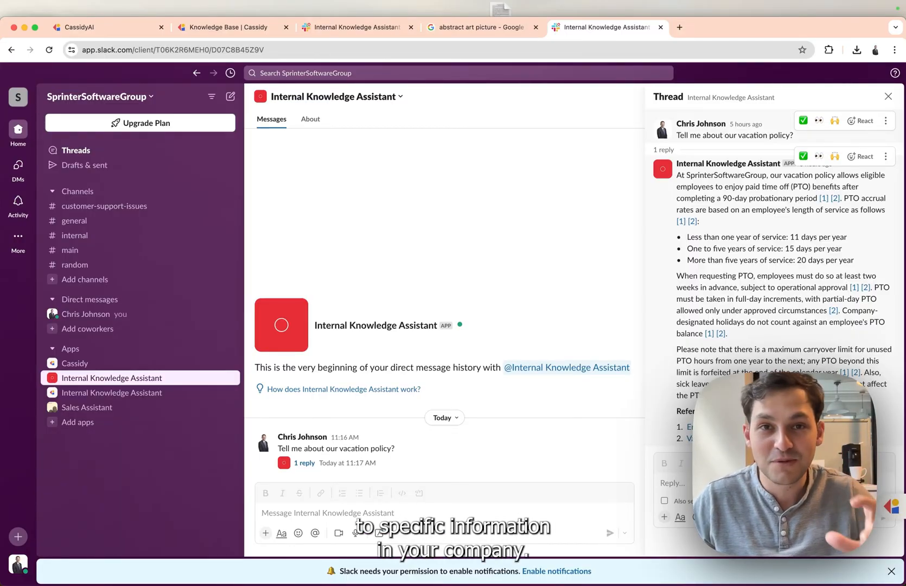
- Scroll the assistant's settings down to the knowledge base sources menu
{"action": "left_click", "coordinate": [107, 27]}
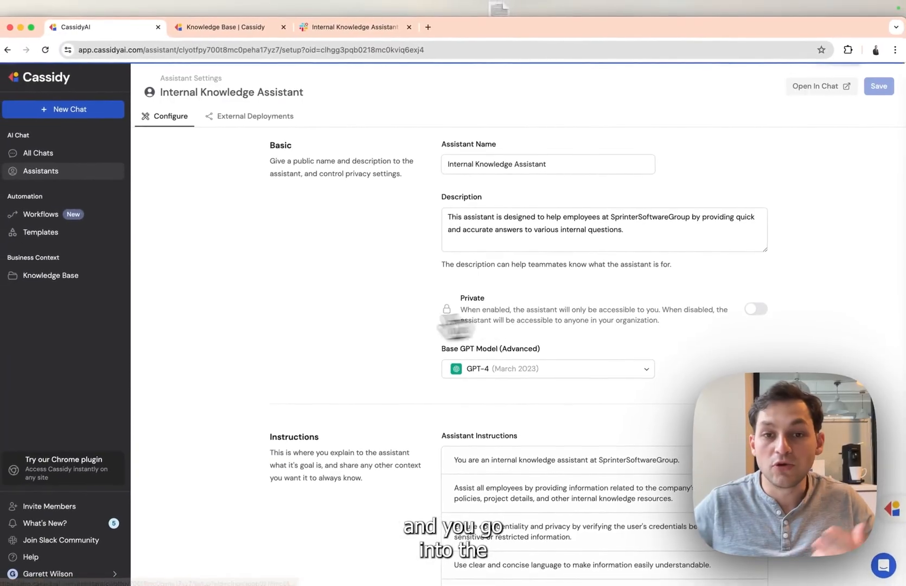
{"action": "scroll", "scroll_direction": "down", "scroll_amount": 3}
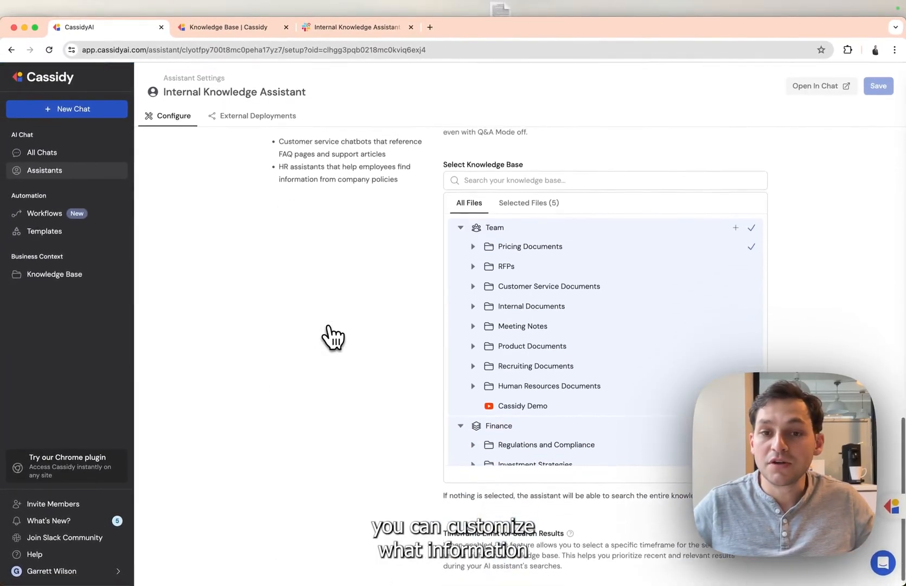
{"action": "scroll", "scroll_direction": "down", "scroll_amount": 3}
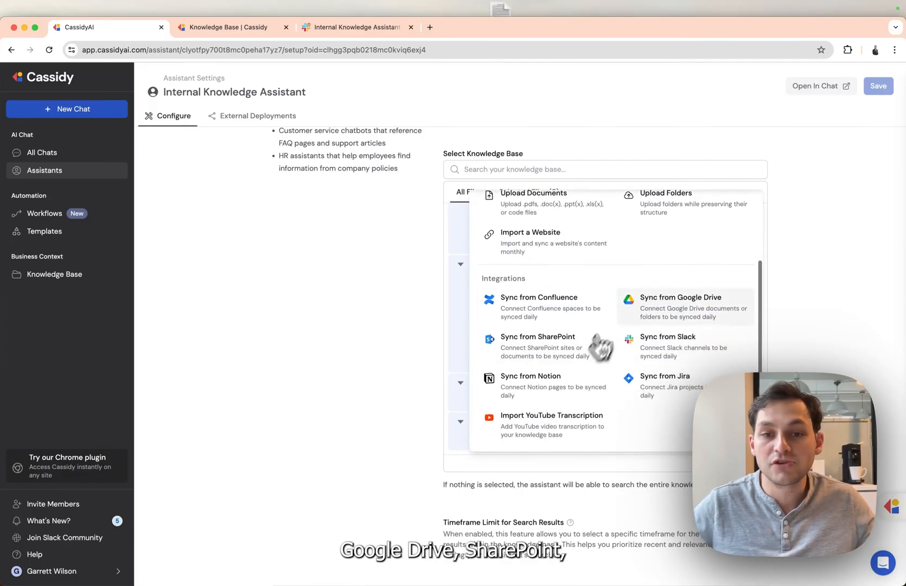
{"action": "mouse_move", "coordinate": [529, 315]}
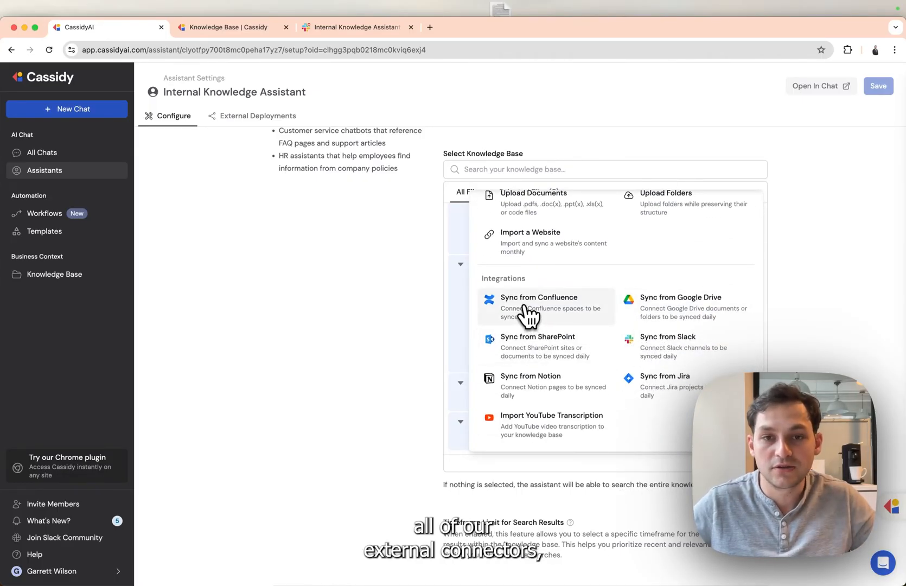
- Create a Slack deployment for the Internal Knowledge Assistant from External Deployments
{"action": "left_click", "coordinate": [258, 116]}
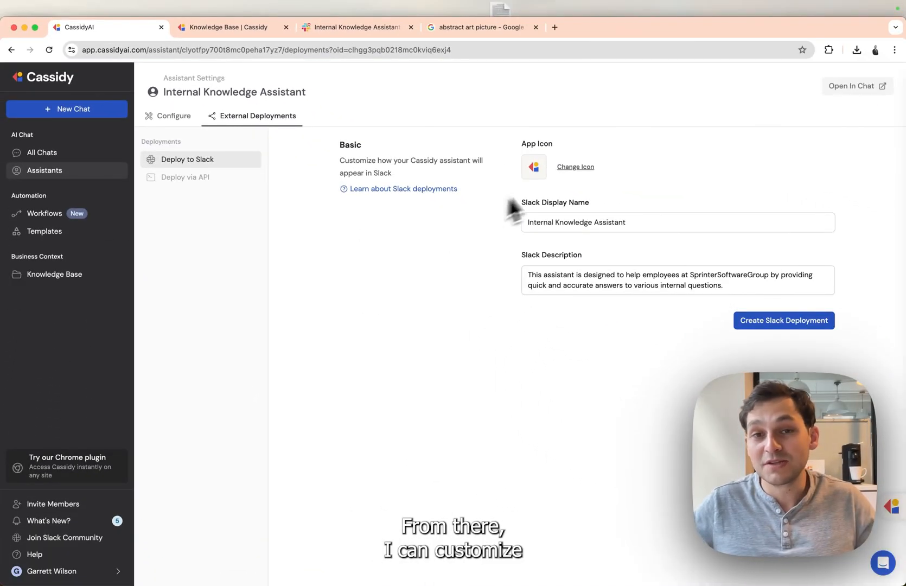
{"action": "mouse_move", "coordinate": [567, 185]}
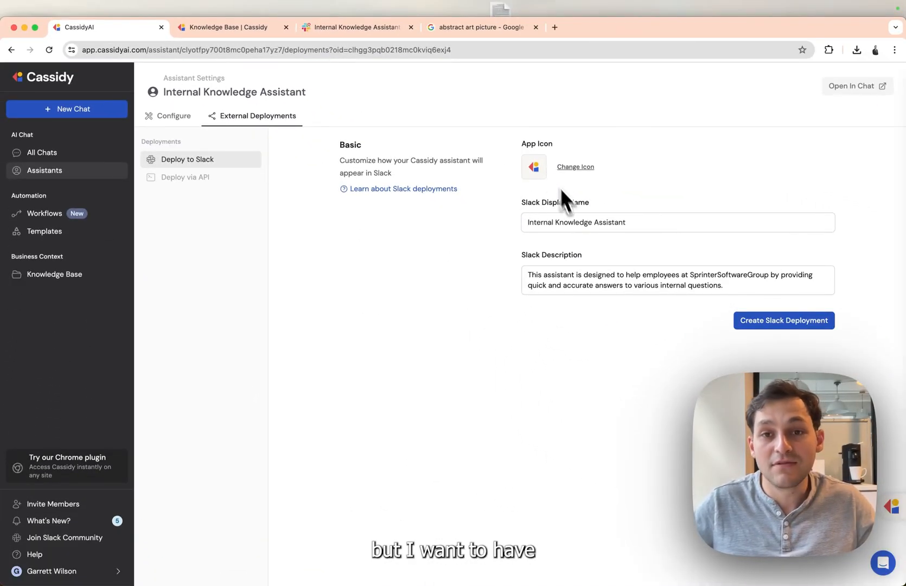
{"action": "mouse_move", "coordinate": [593, 276]}
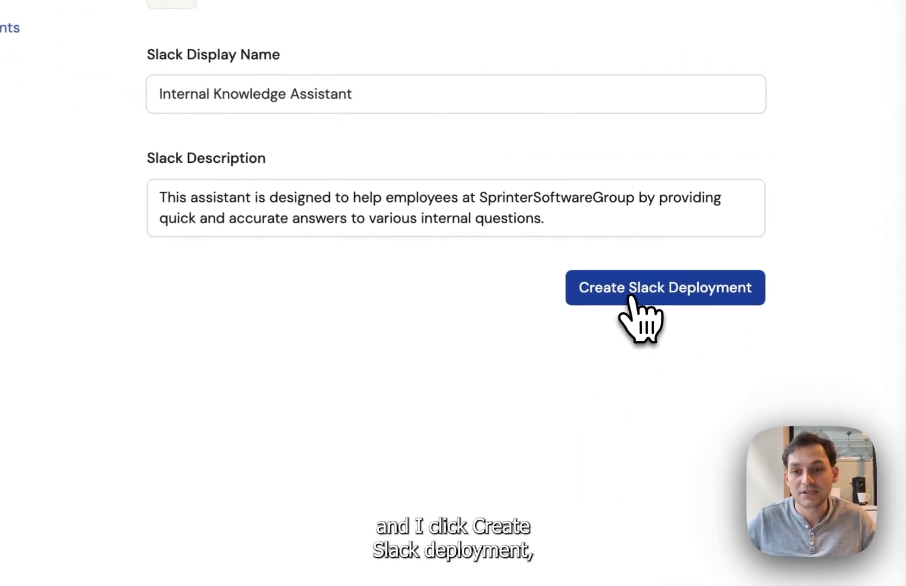
{"action": "left_click", "coordinate": [665, 288]}
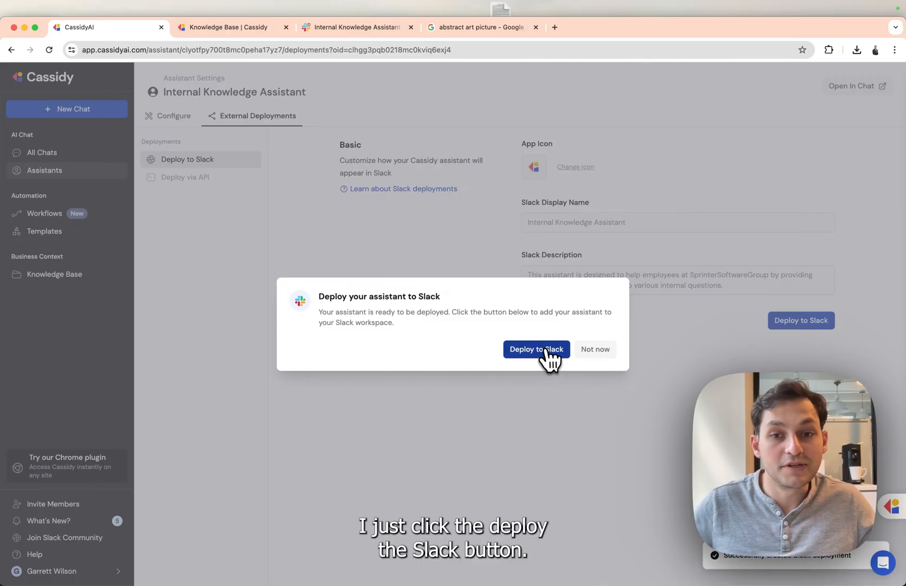
- Install the assistant in Slack, view its DM, and open #main to mention it
{"action": "left_click", "coordinate": [535, 349]}
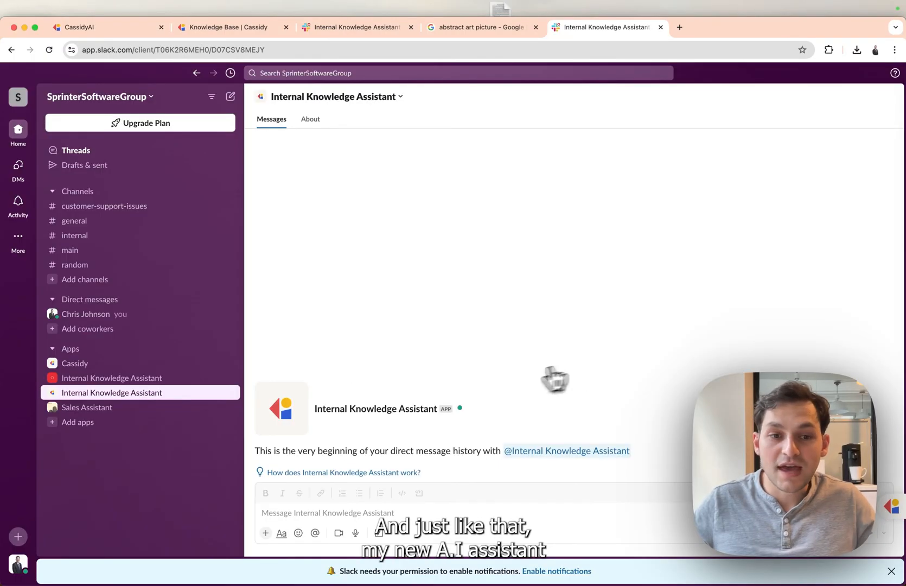
{"action": "left_click", "coordinate": [327, 513]}
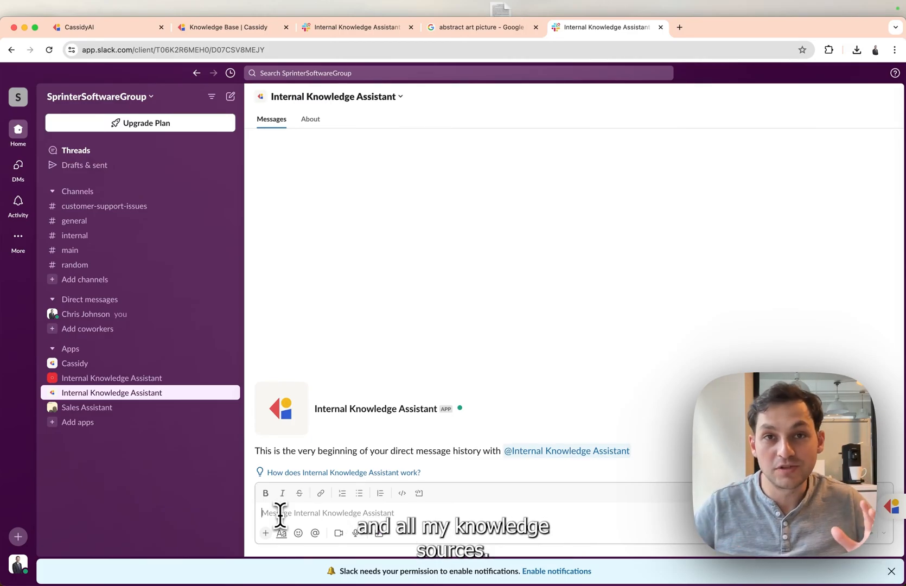
{"action": "left_click", "coordinate": [69, 250]}
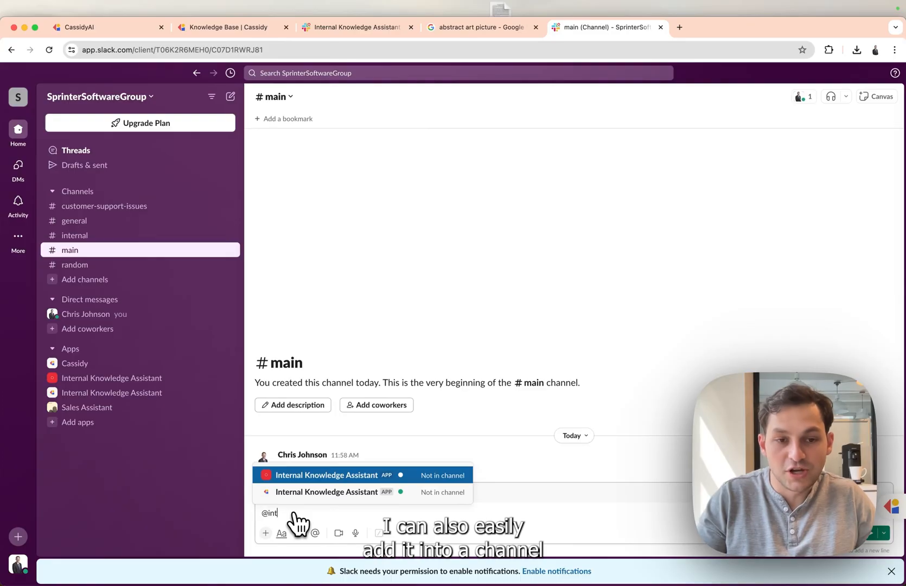